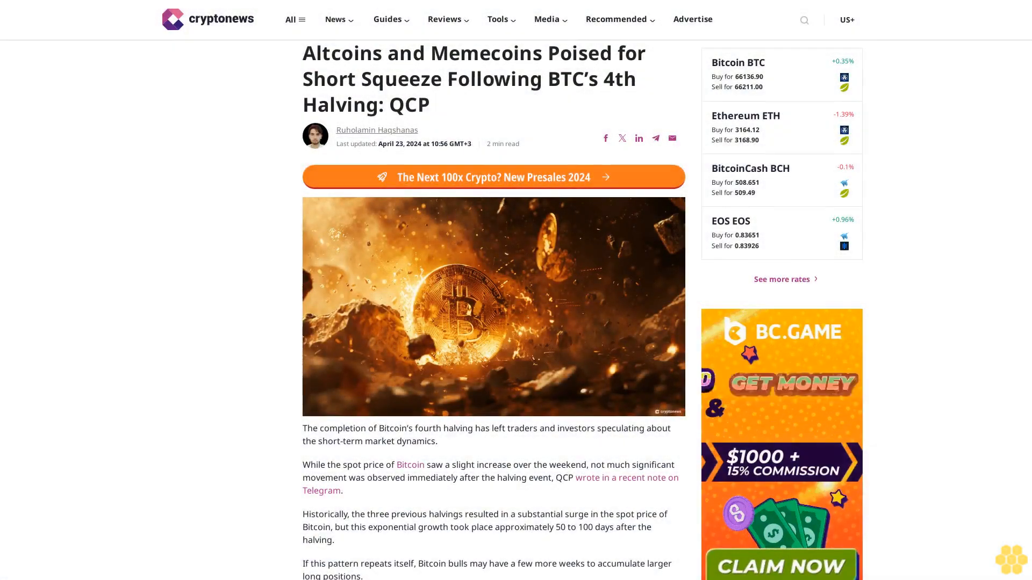
scroll("down", 3)
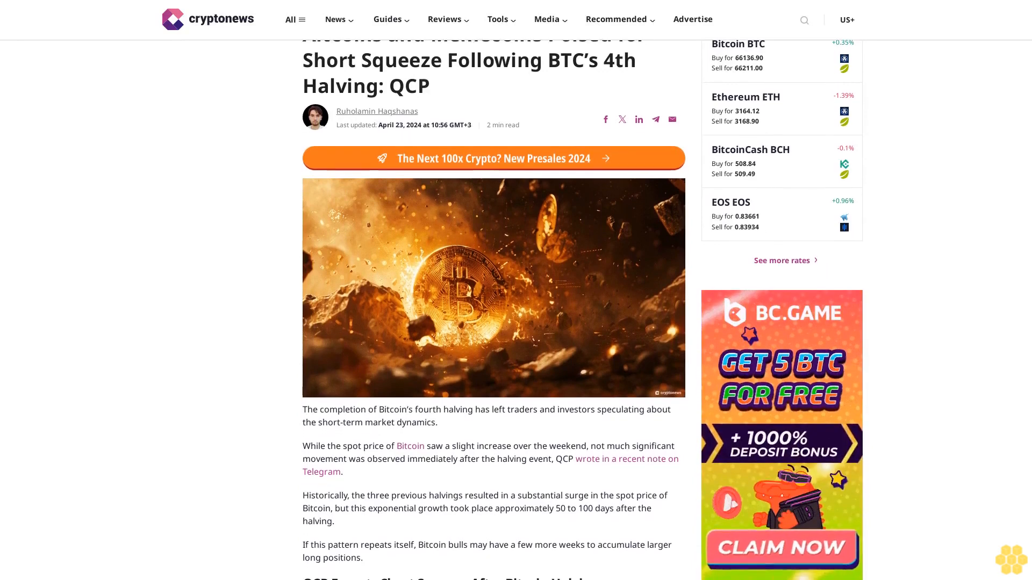
scroll("down", 3)
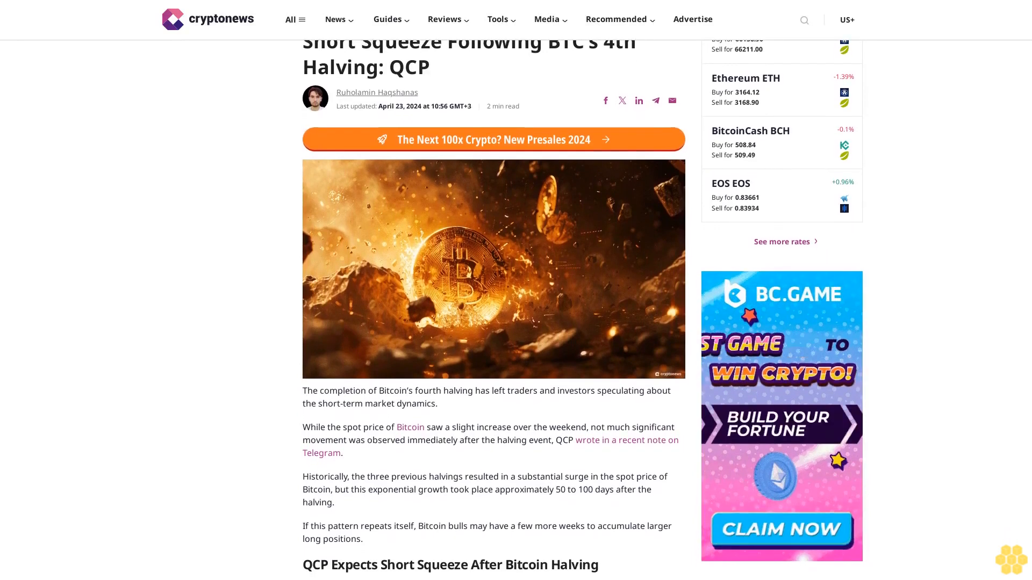
scroll("down", 3)
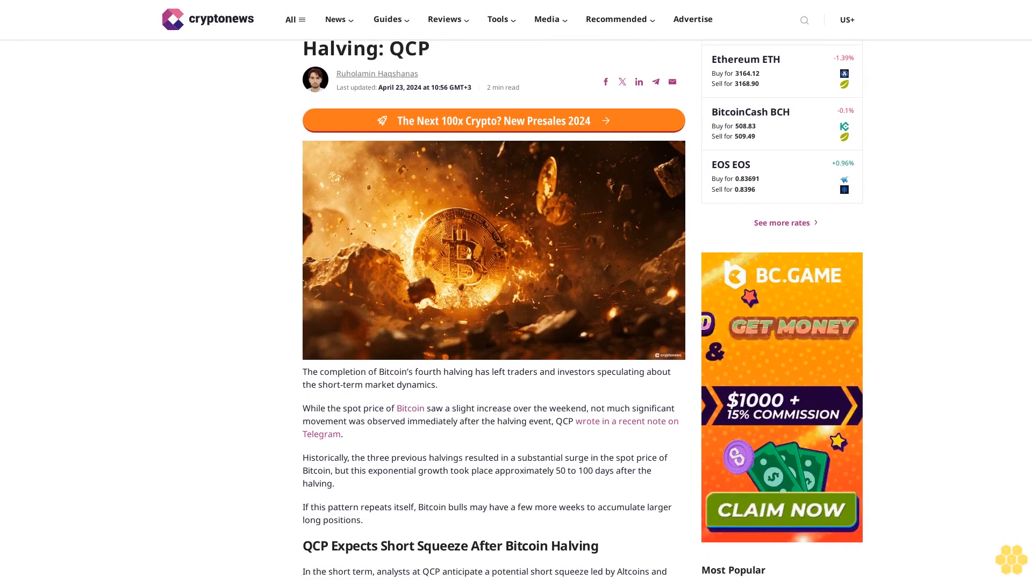
scroll("down", 3)
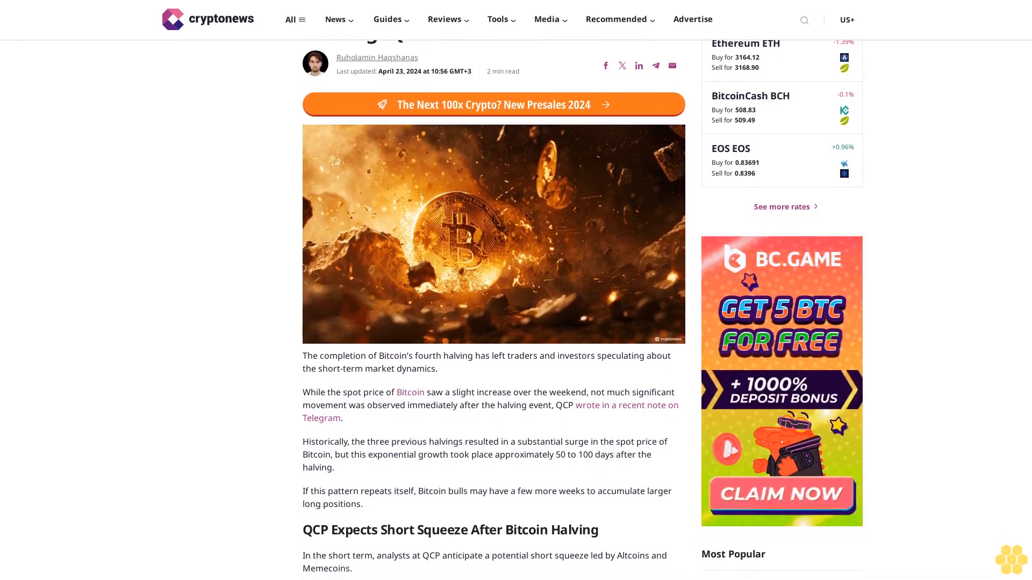
scroll("down", 3)
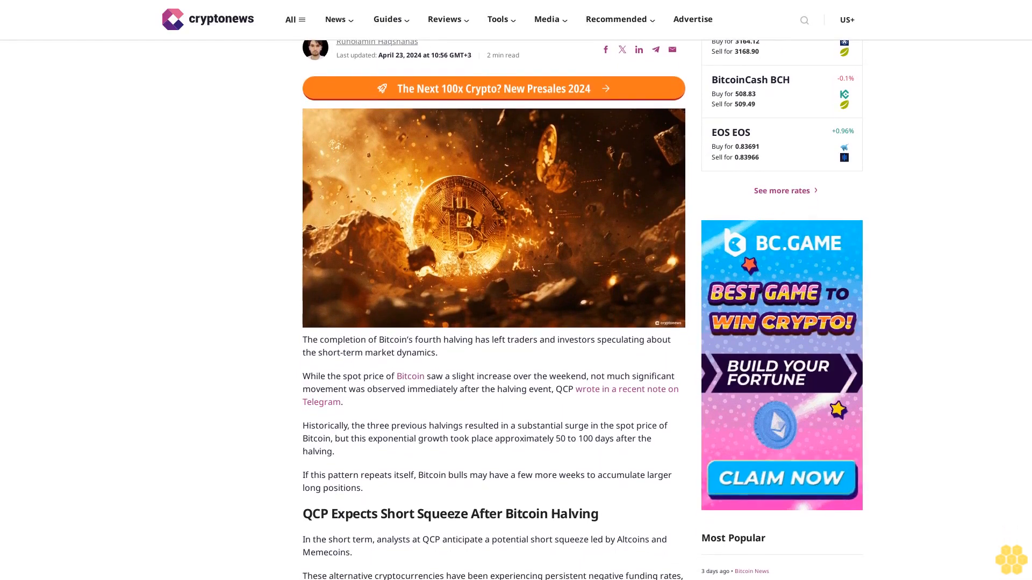
scroll("down", 3)
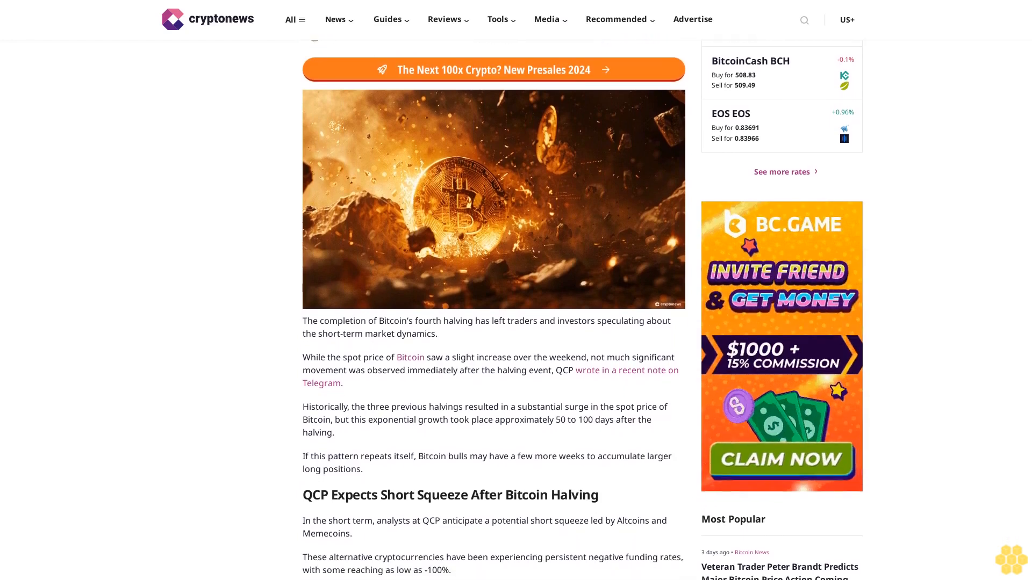
scroll("down", 3)
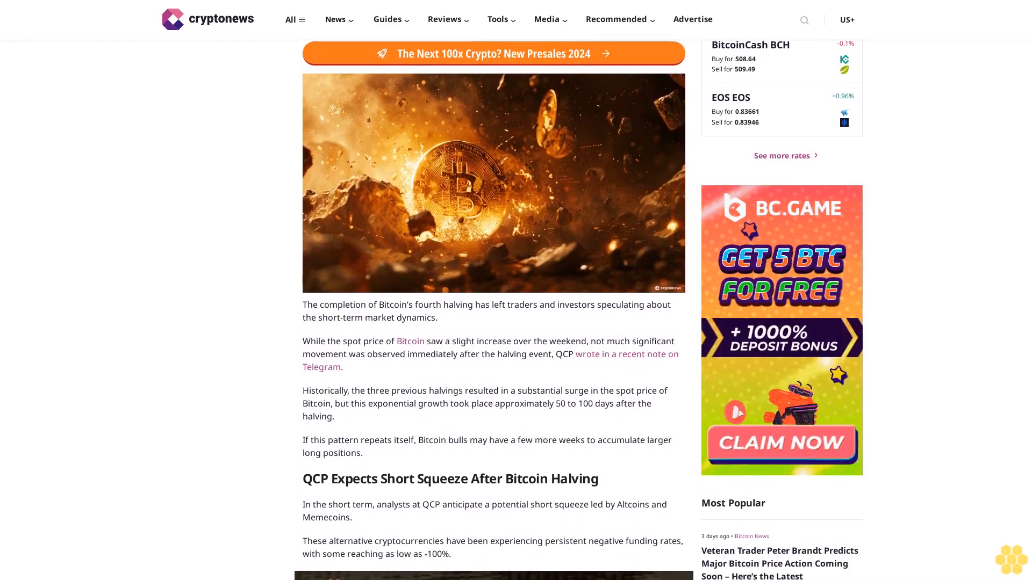
scroll("down", 3)
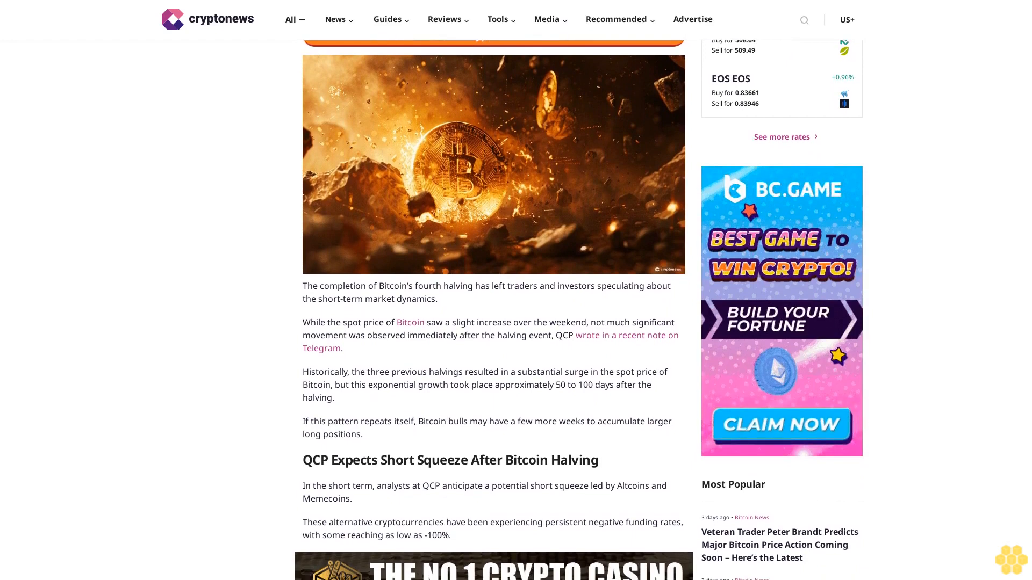
scroll("down", 3)
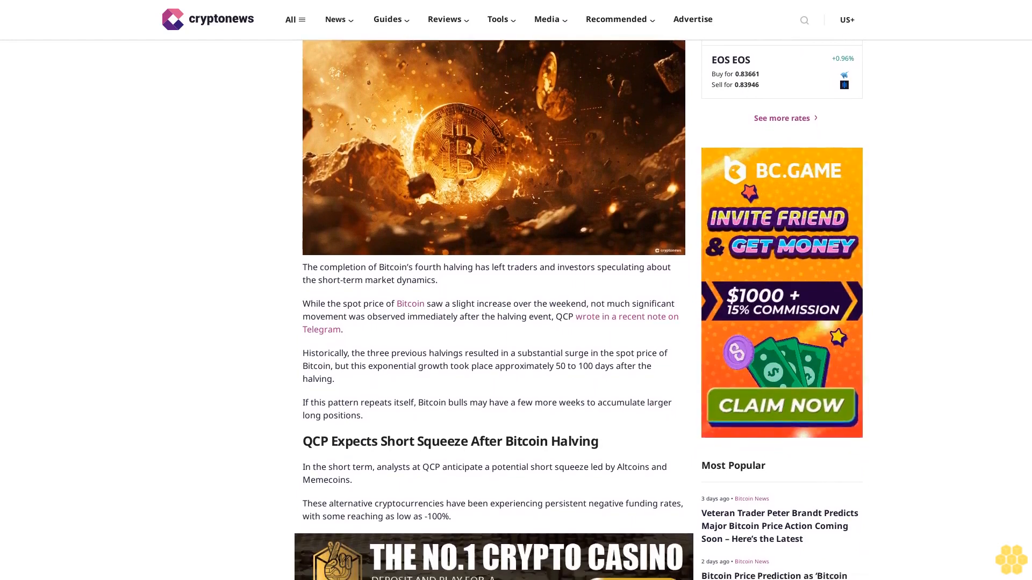
scroll("down", 3)
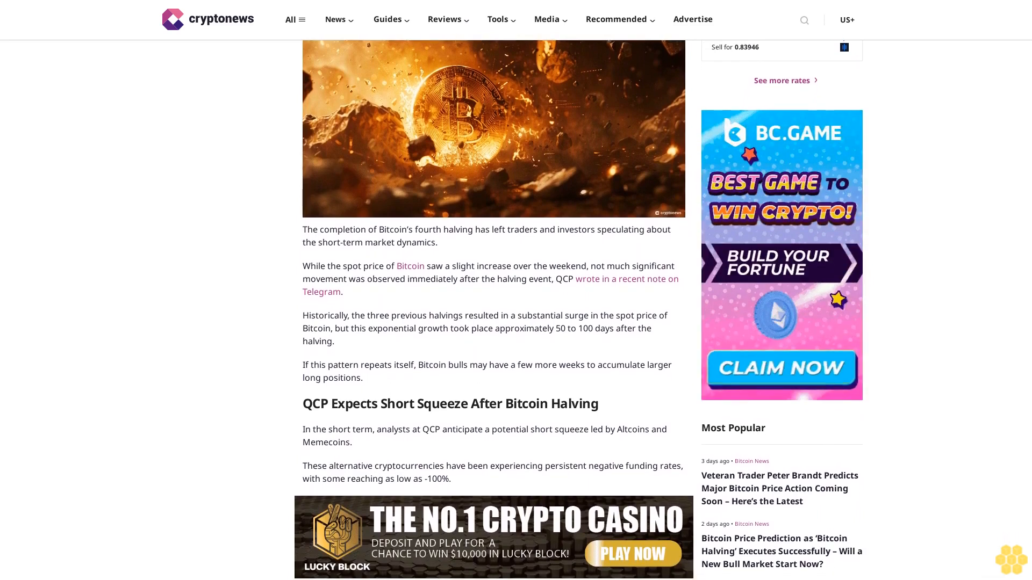
scroll("down", 3)
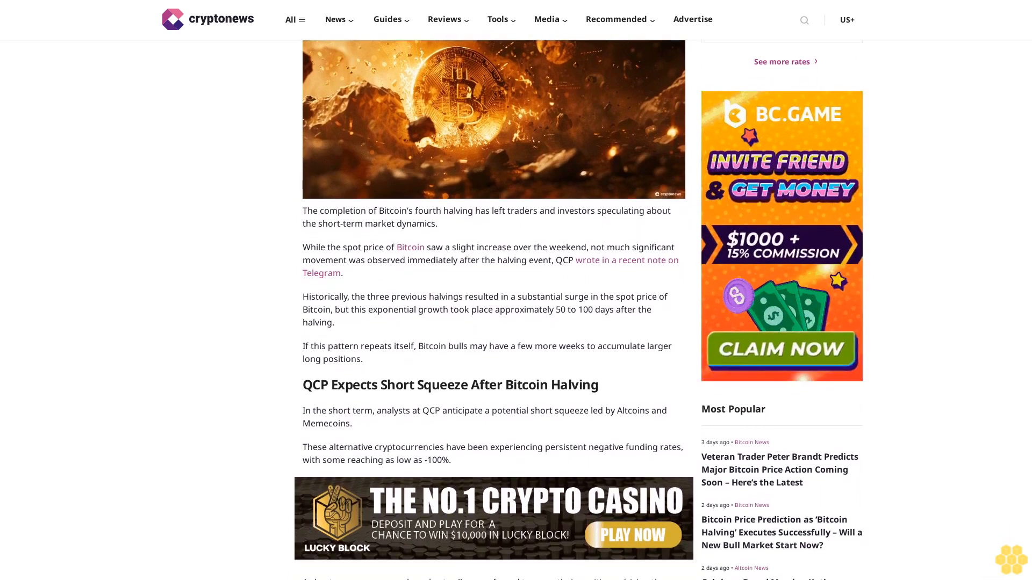
scroll("down", 3)
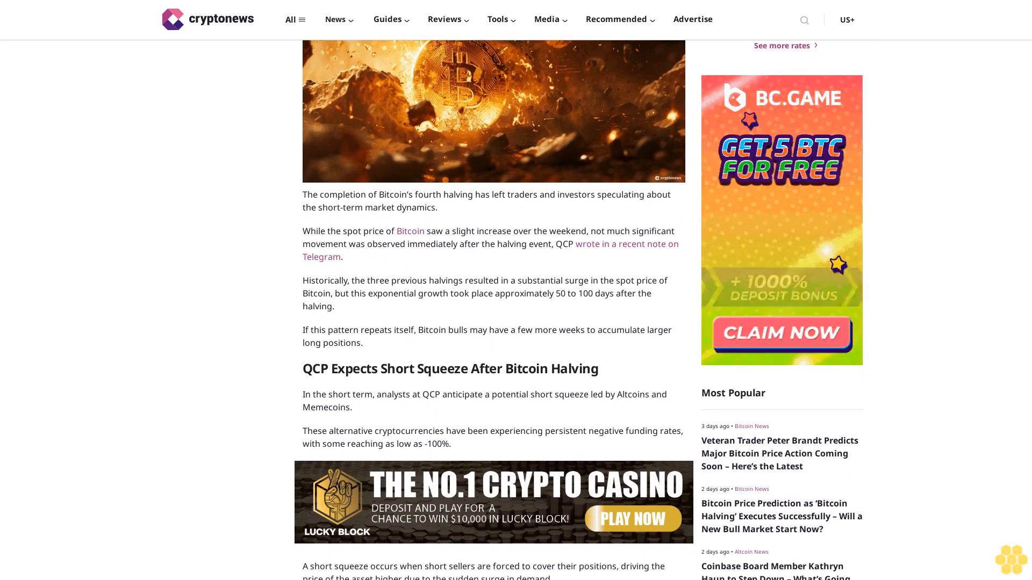
scroll("down", 3)
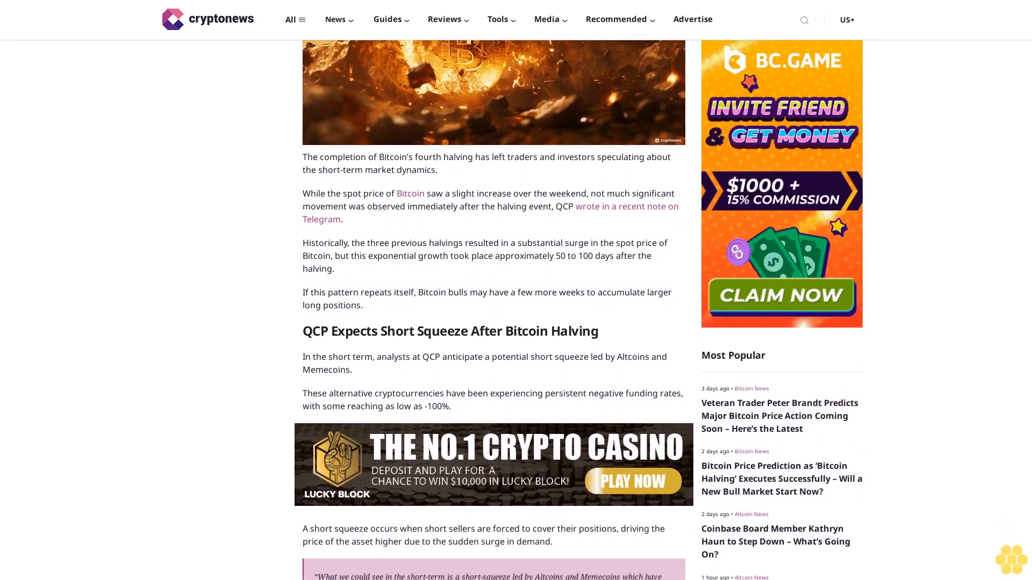
scroll("down", 3)
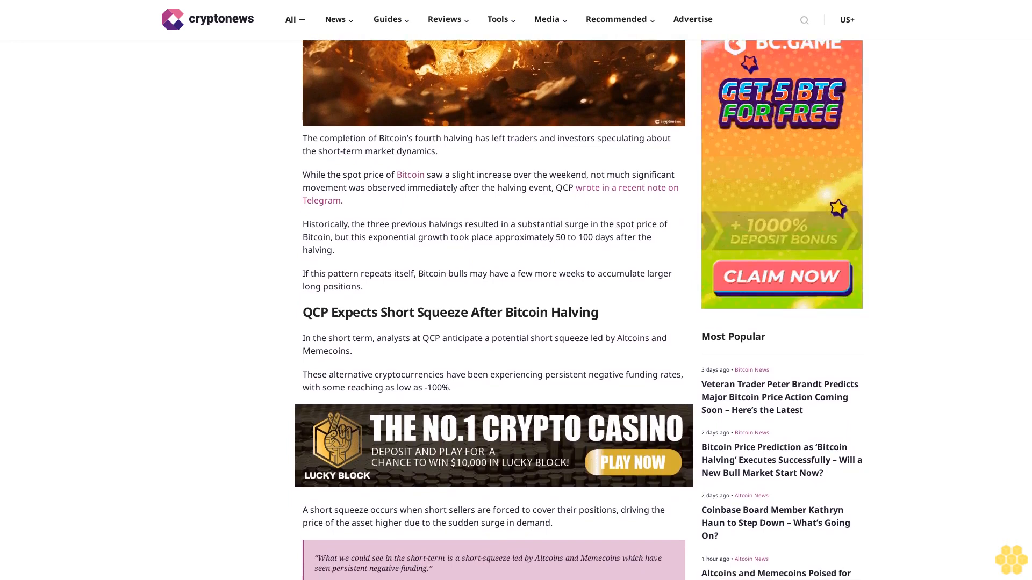
scroll("down", 3)
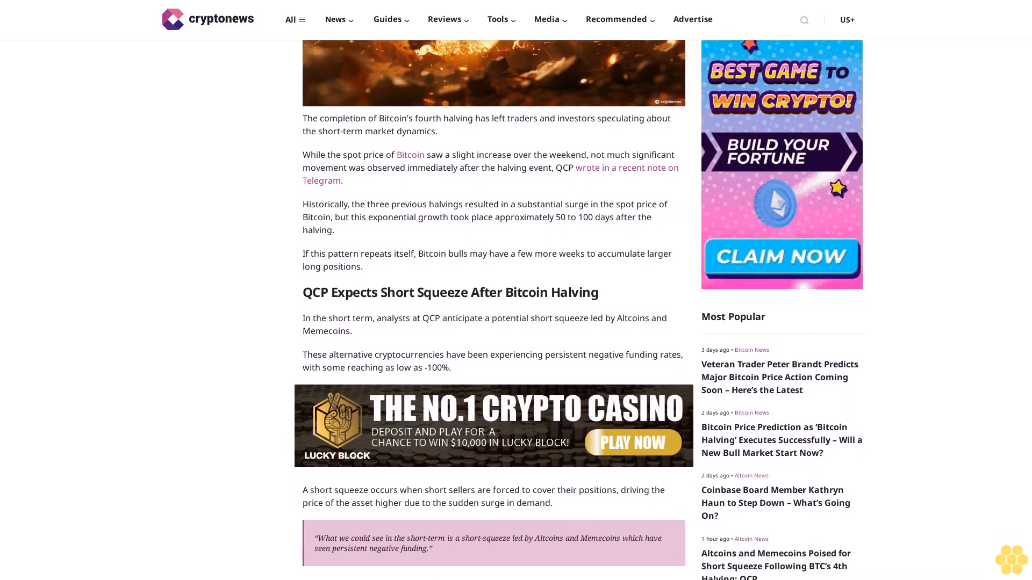
scroll("down", 3)
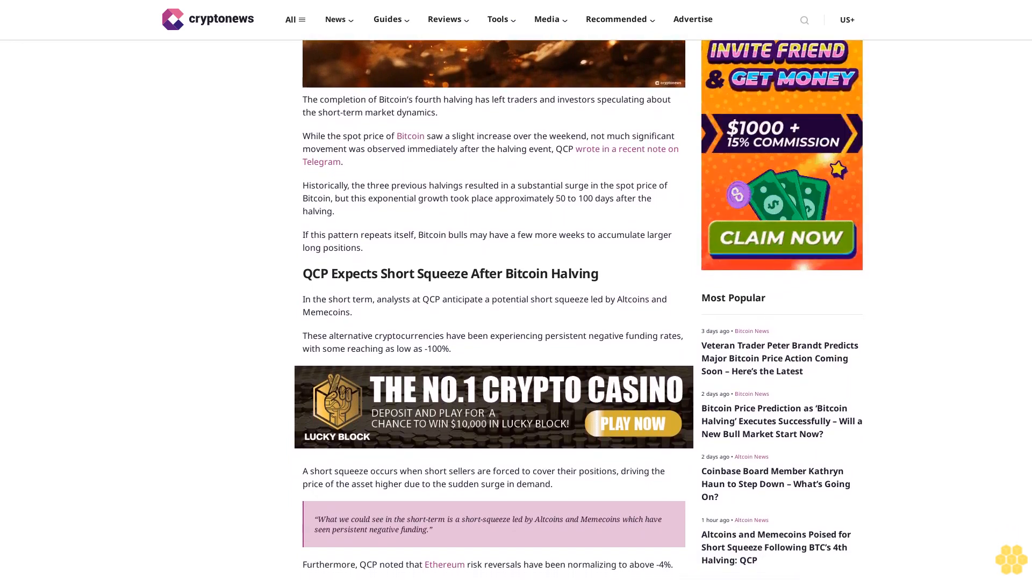
scroll("down", 3)
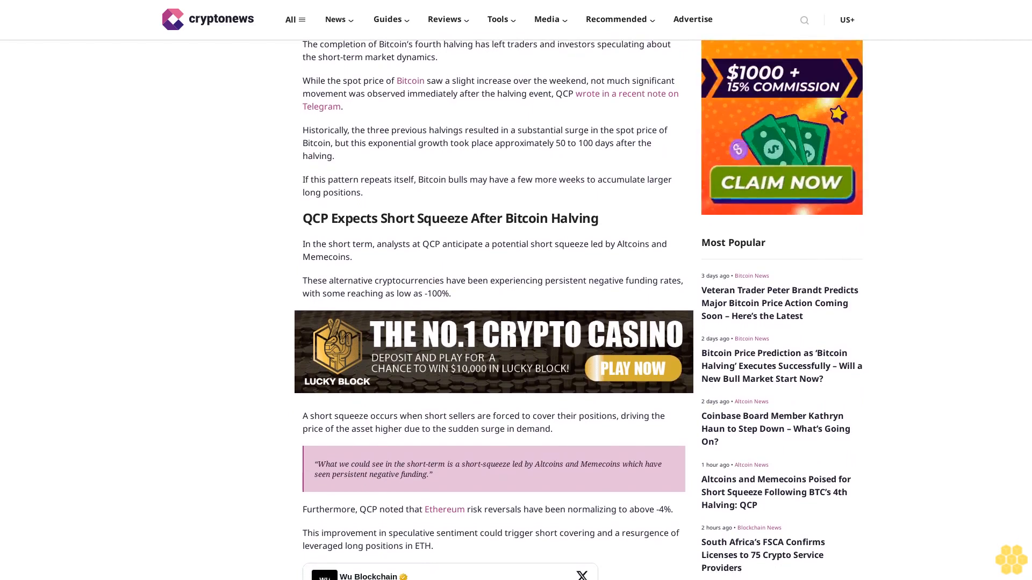
scroll("down", 3)
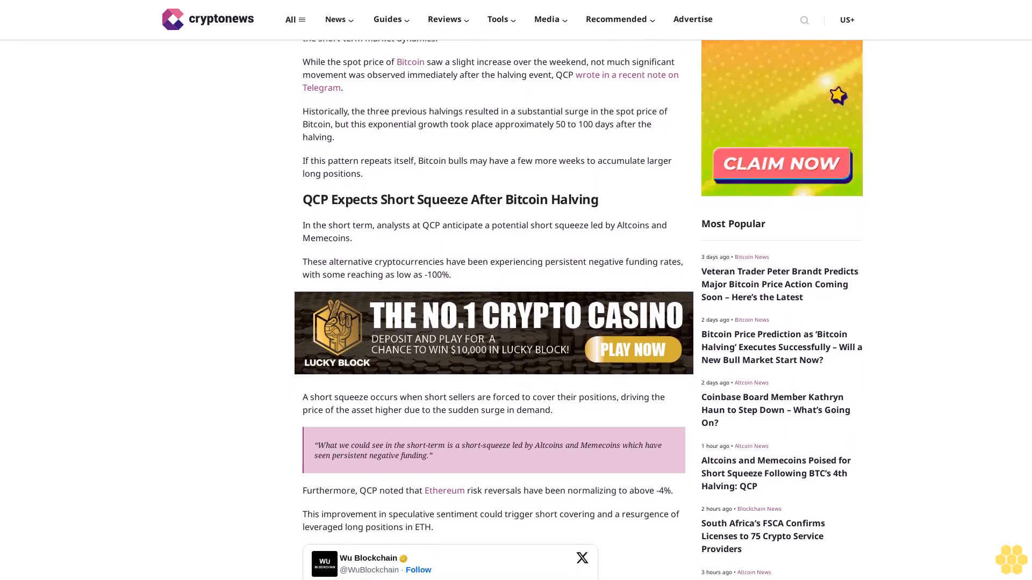
scroll("down", 3)
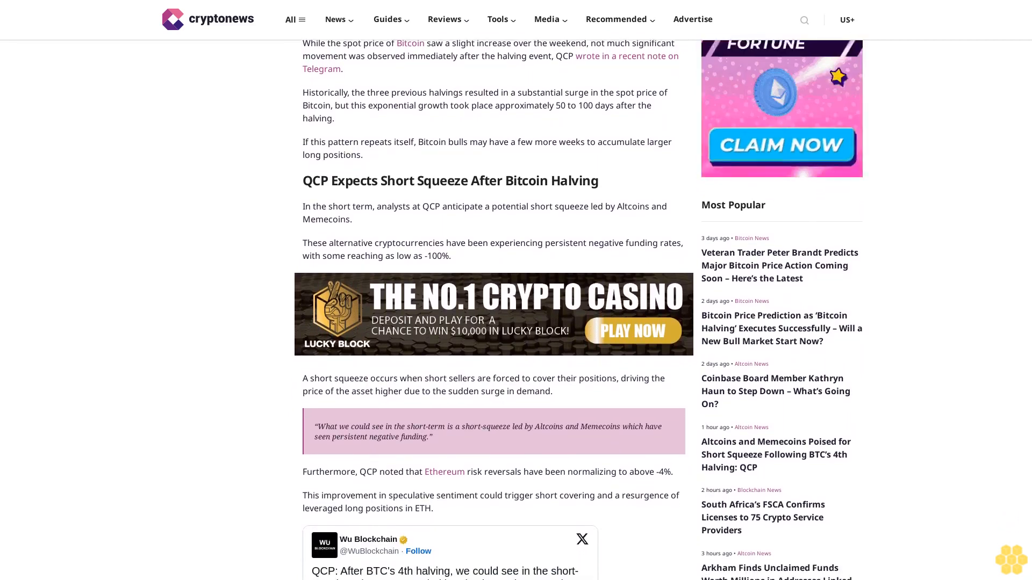
scroll("down", 3)
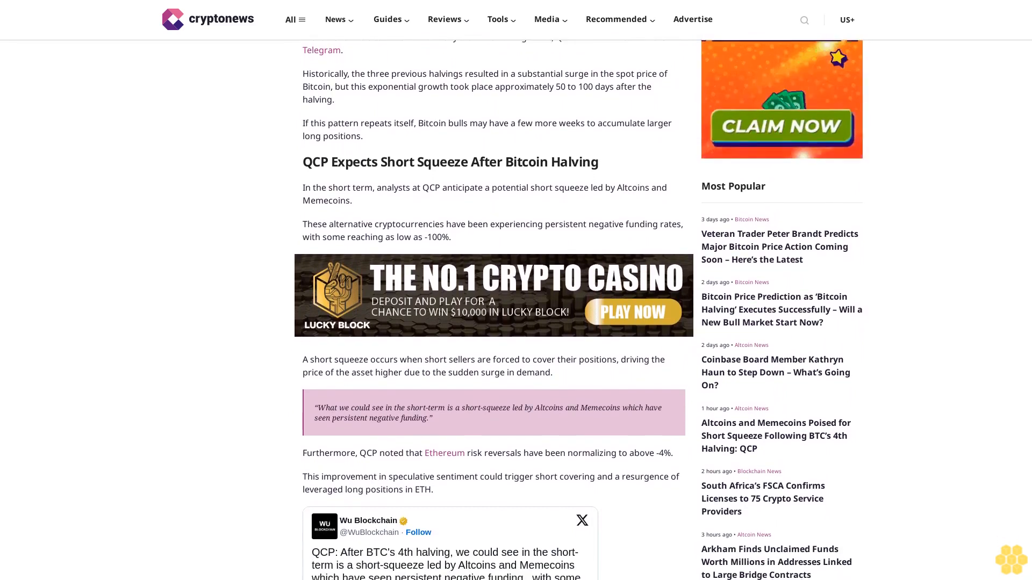
scroll("down", 3)
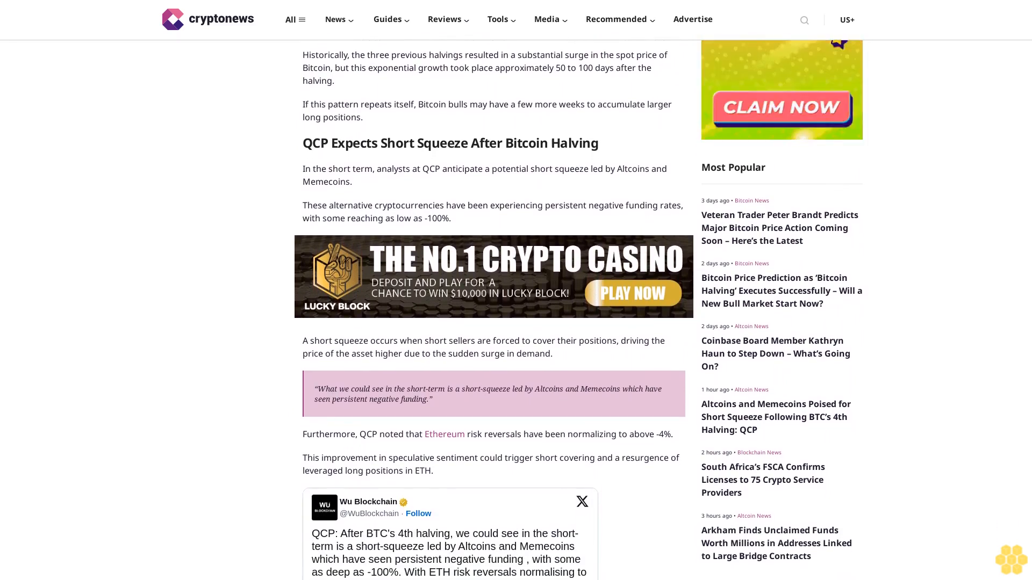
scroll("down", 3)
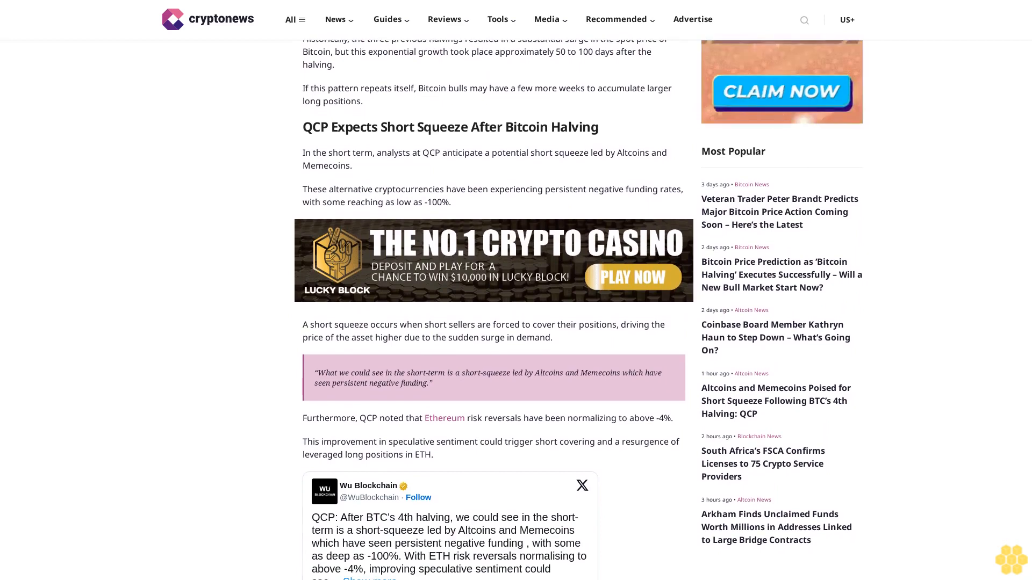
scroll("down", 3)
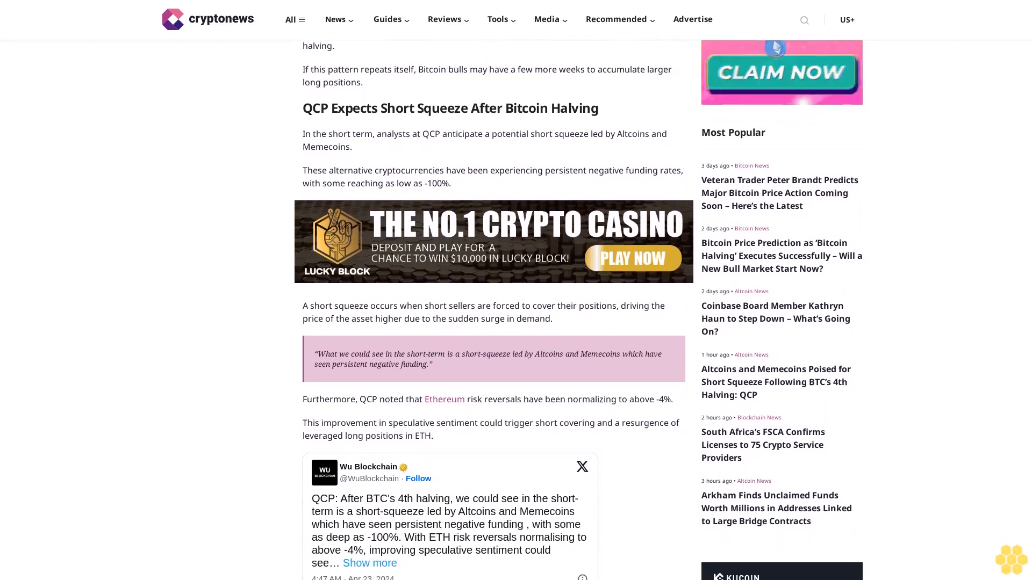
scroll("down", 3)
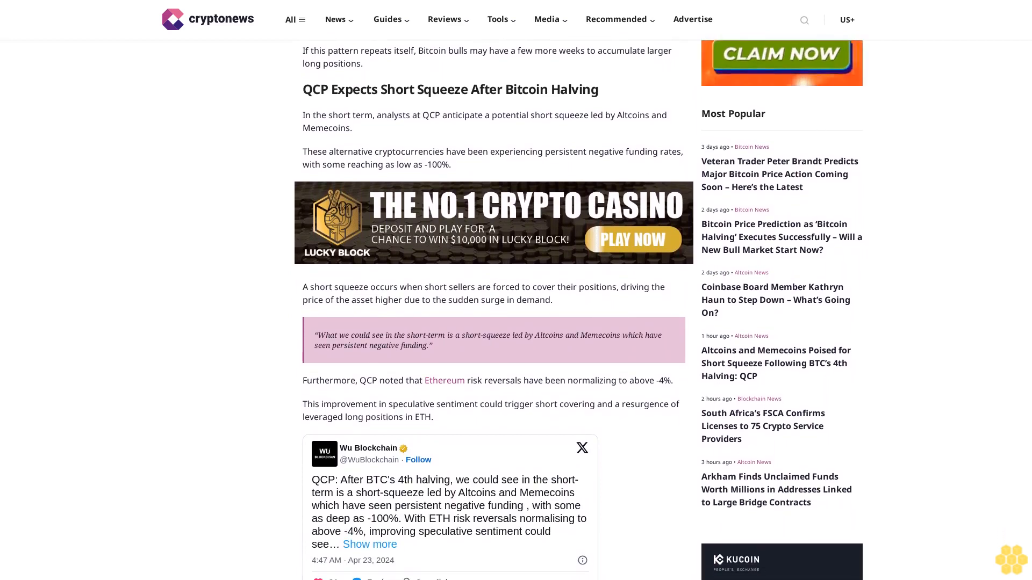
scroll("down", 3)
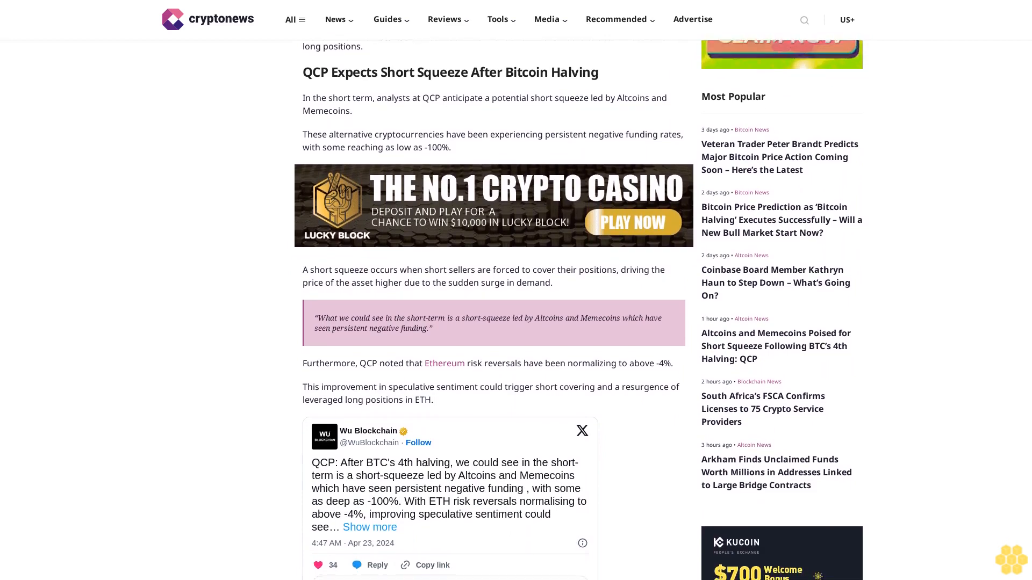
scroll("down", 3)
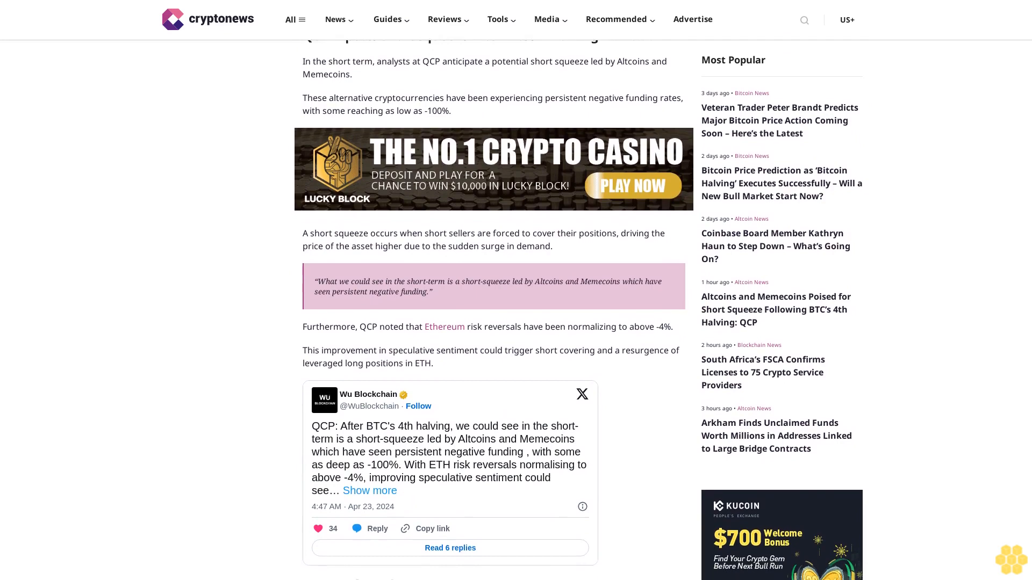
scroll("down", 3)
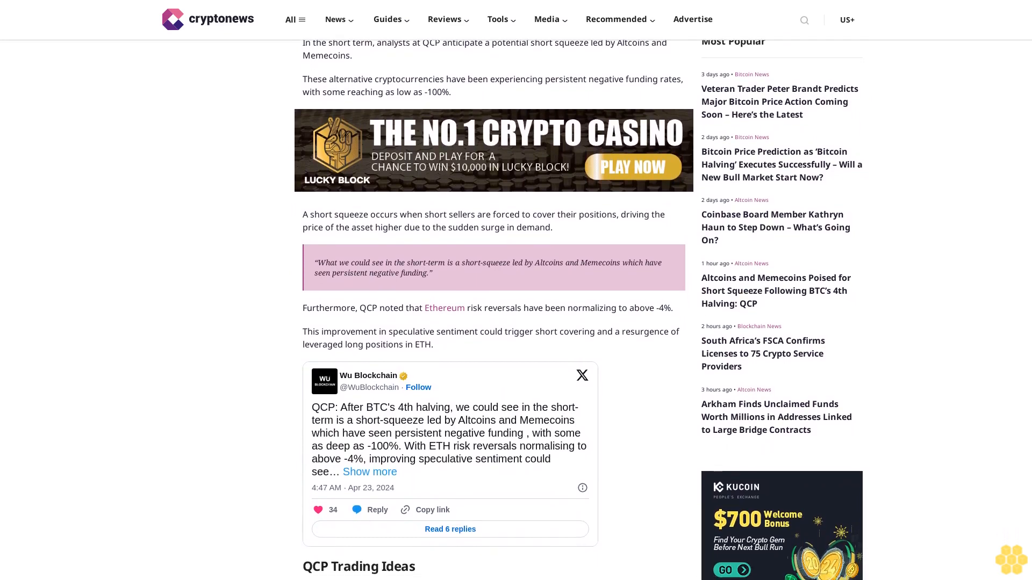
scroll("down", 3)
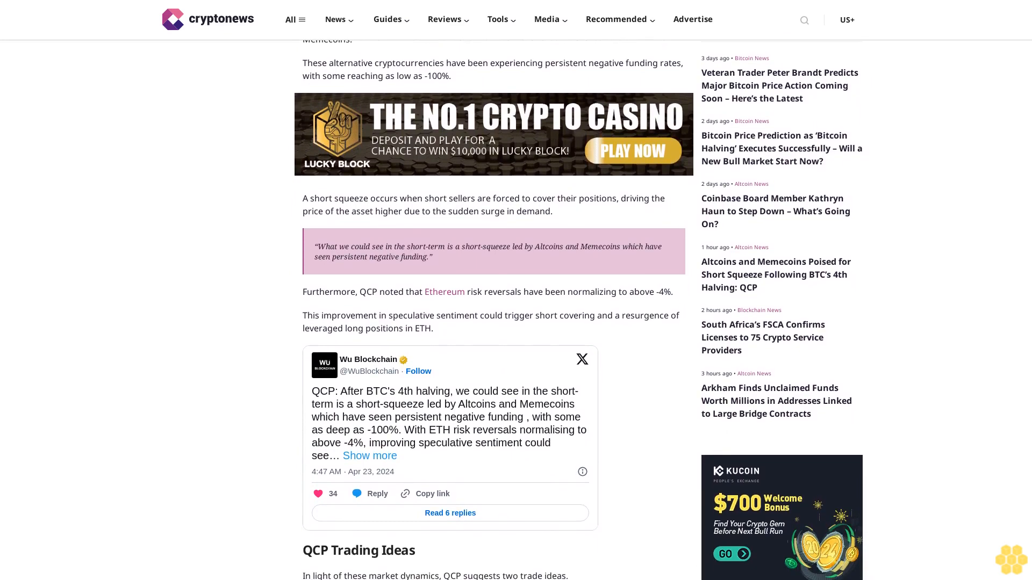
scroll("down", 3)
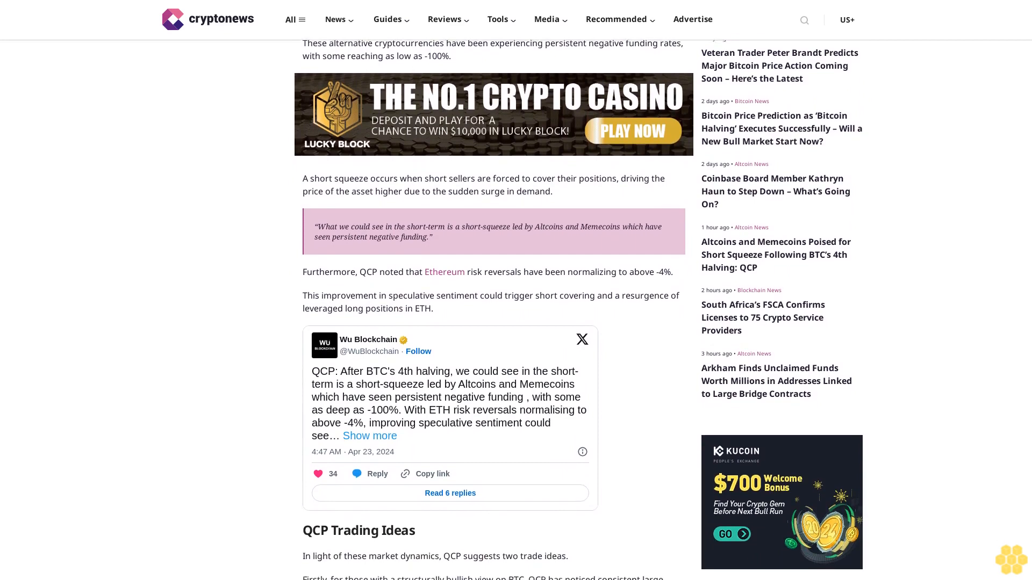
scroll("down", 3)
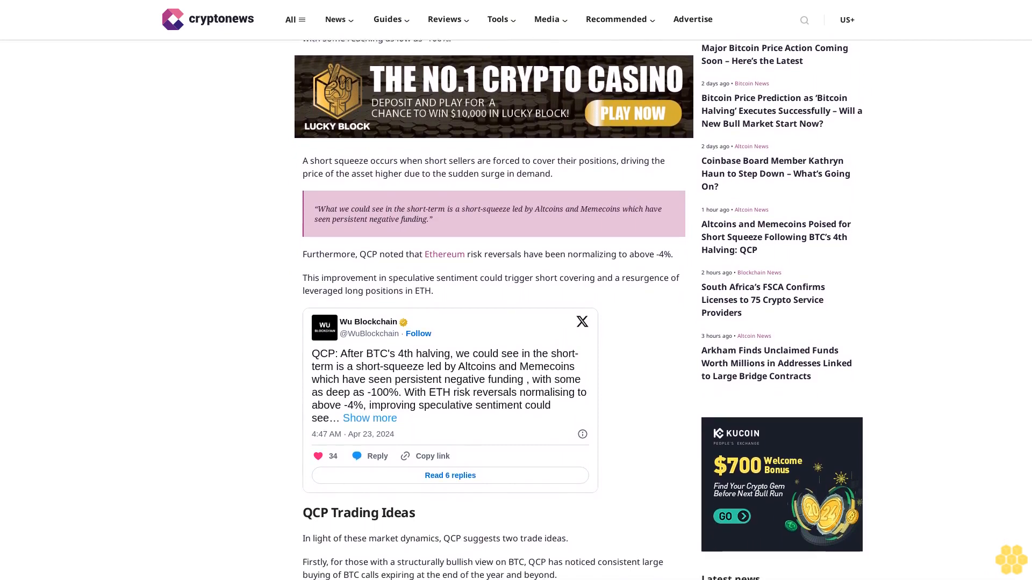
scroll("down", 3)
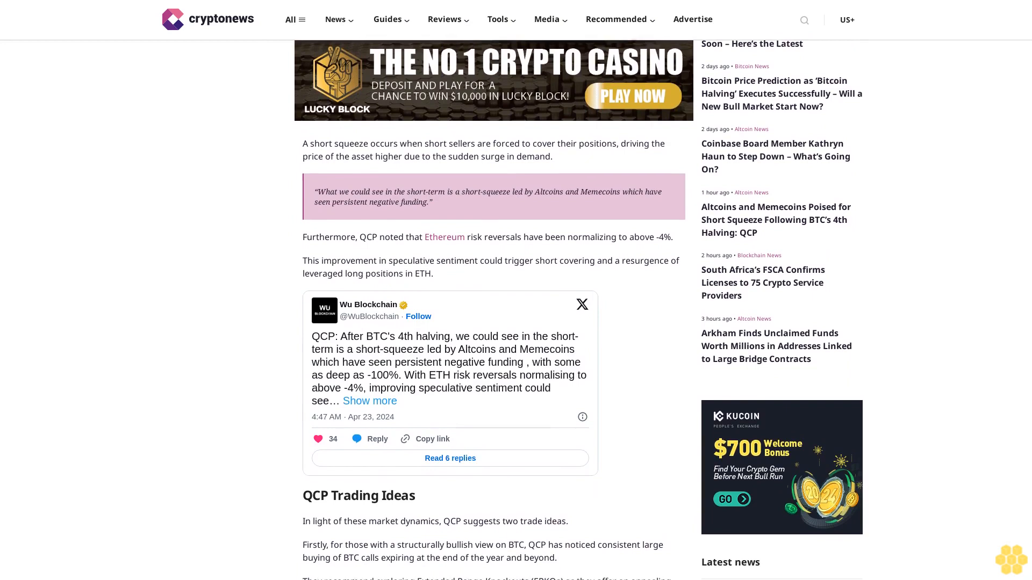
scroll("down", 3)
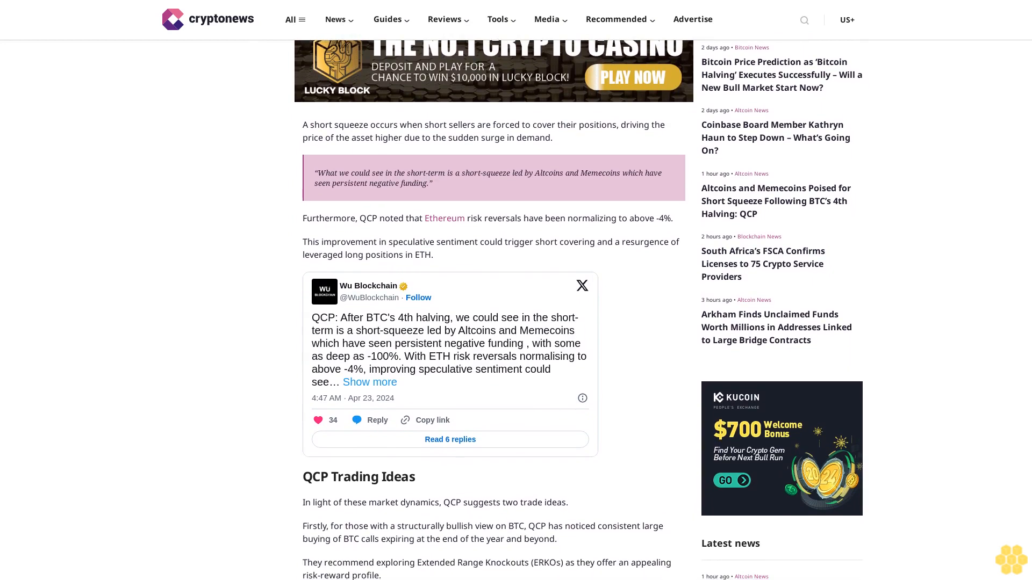
scroll("down", 3)
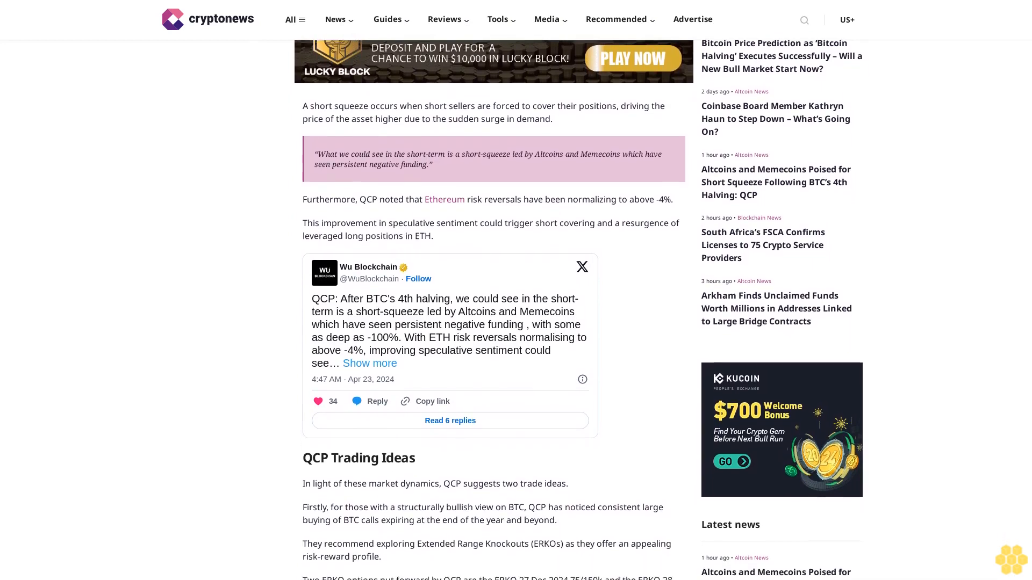
scroll("down", 3)
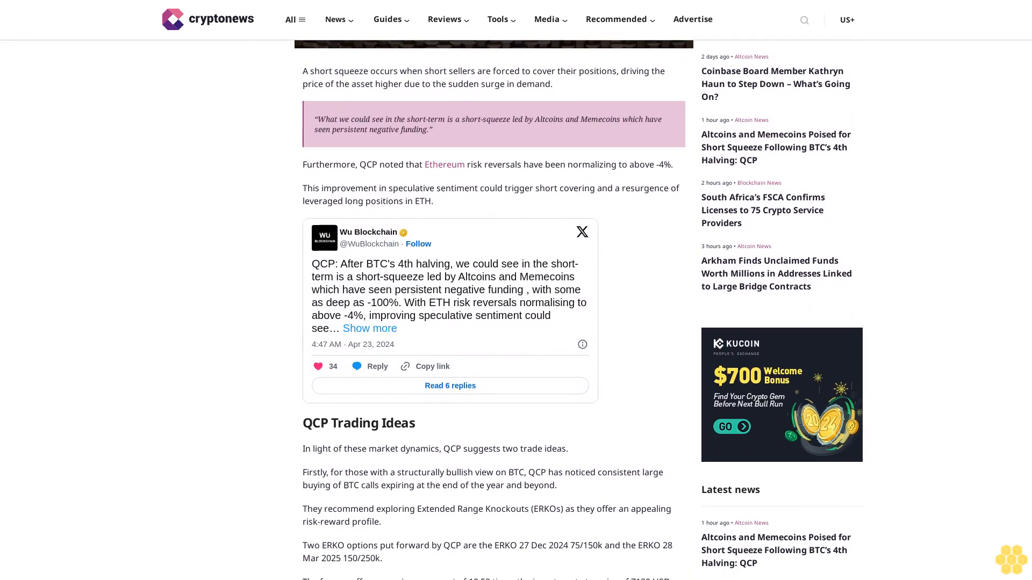
scroll("down", 3)
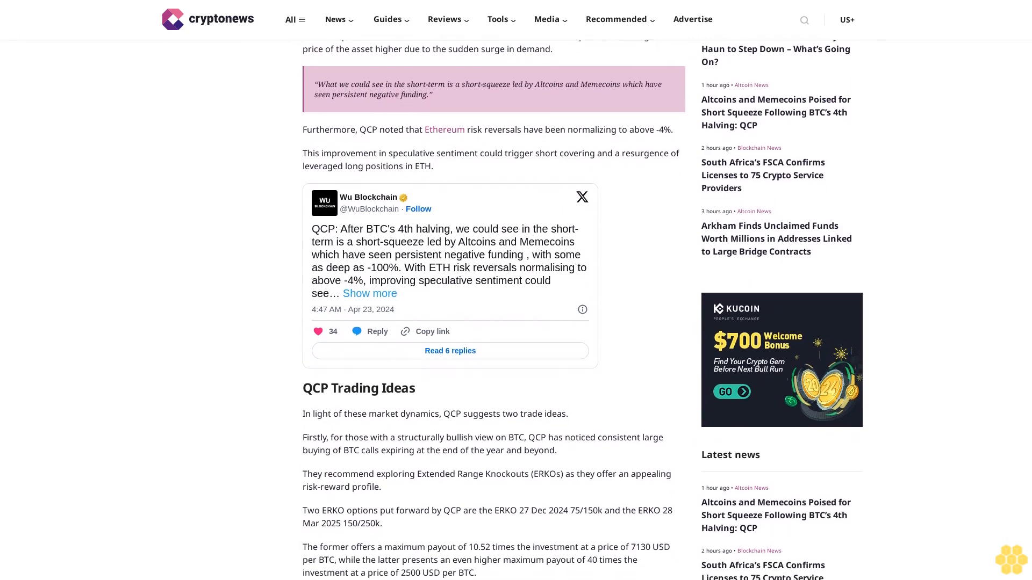
scroll("down", 3)
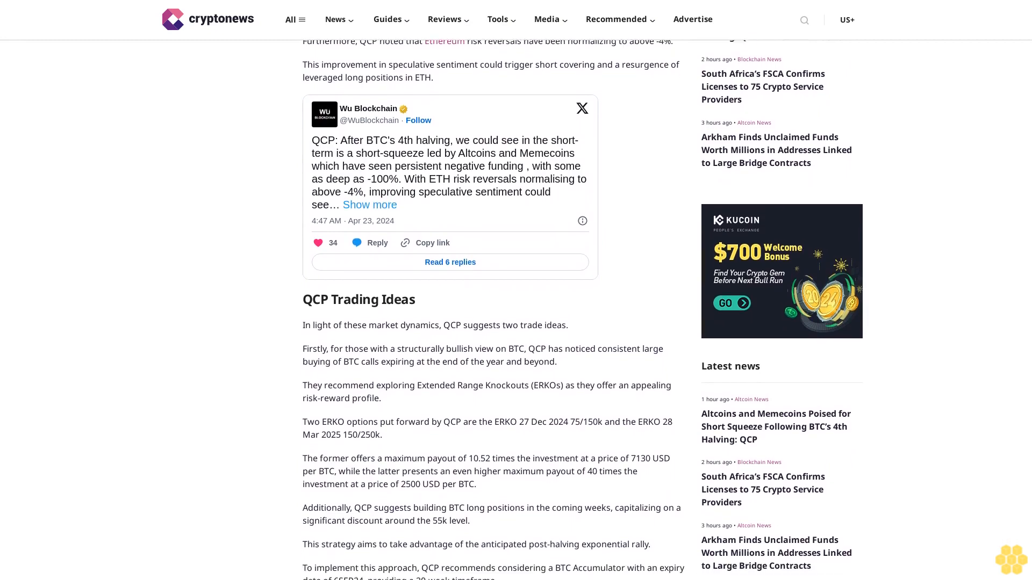
scroll("down", 3)
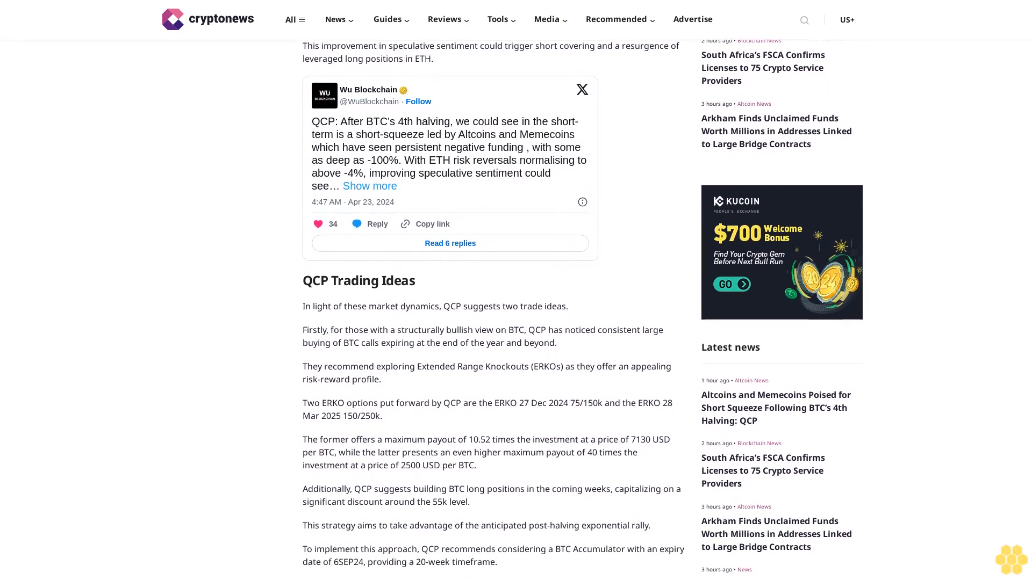
scroll("down", 3)
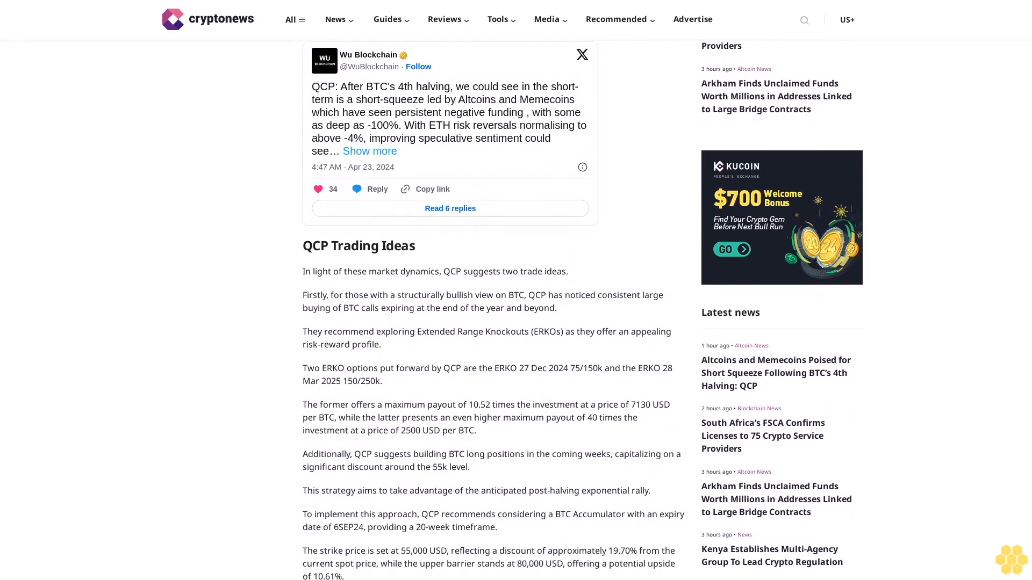
scroll("down", 3)
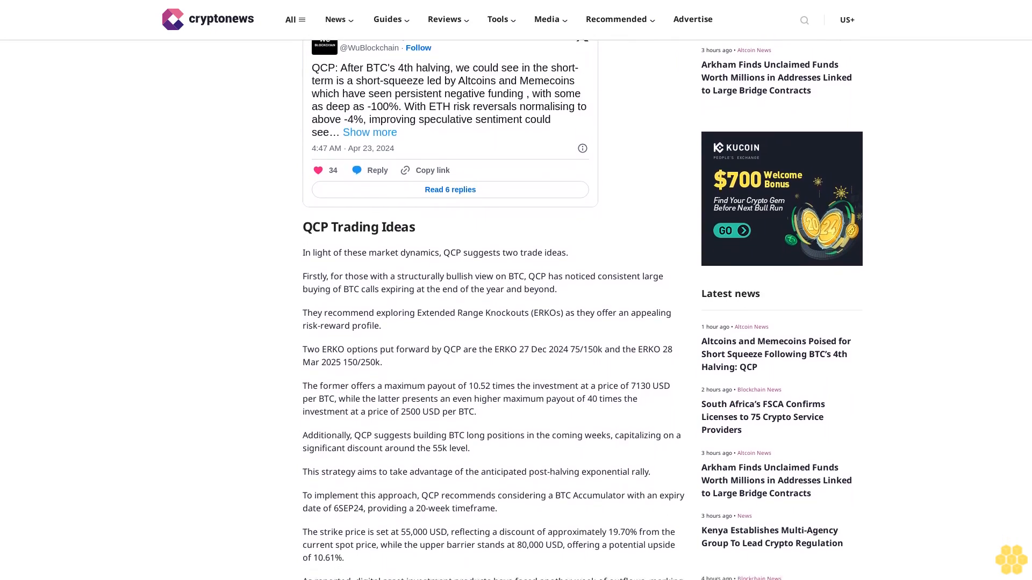
scroll("down", 3)
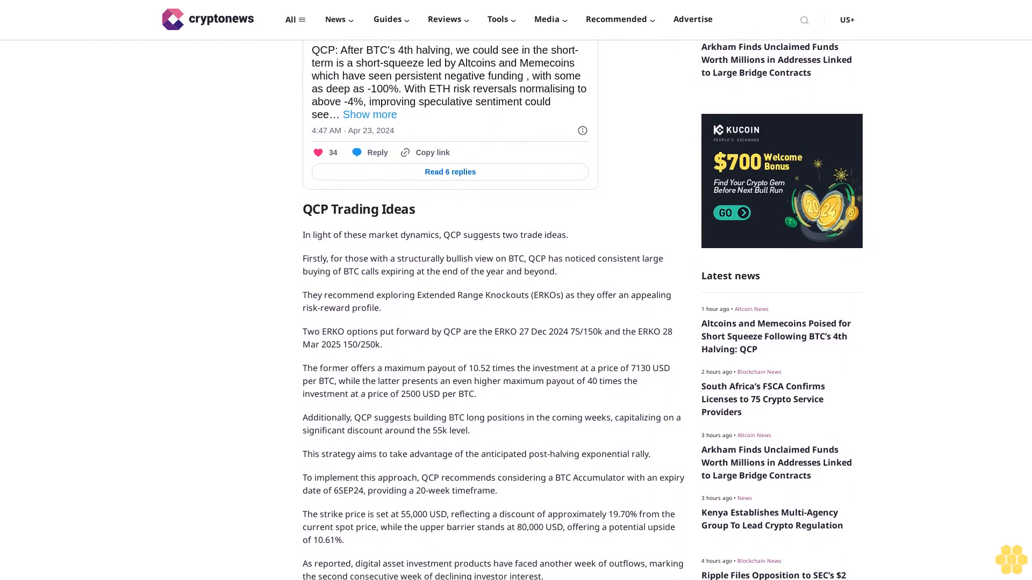
scroll("down", 3)
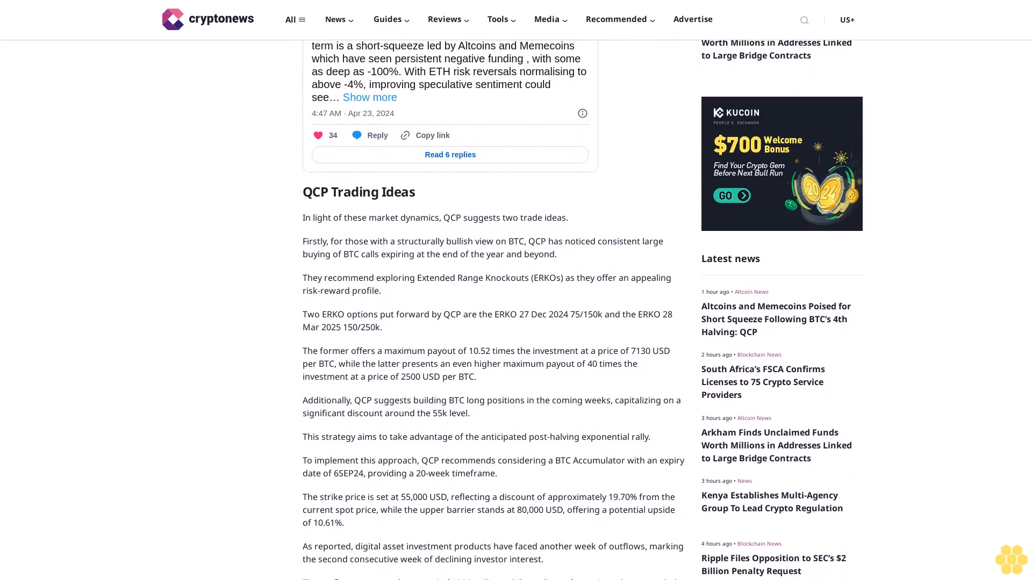
scroll("down", 3)
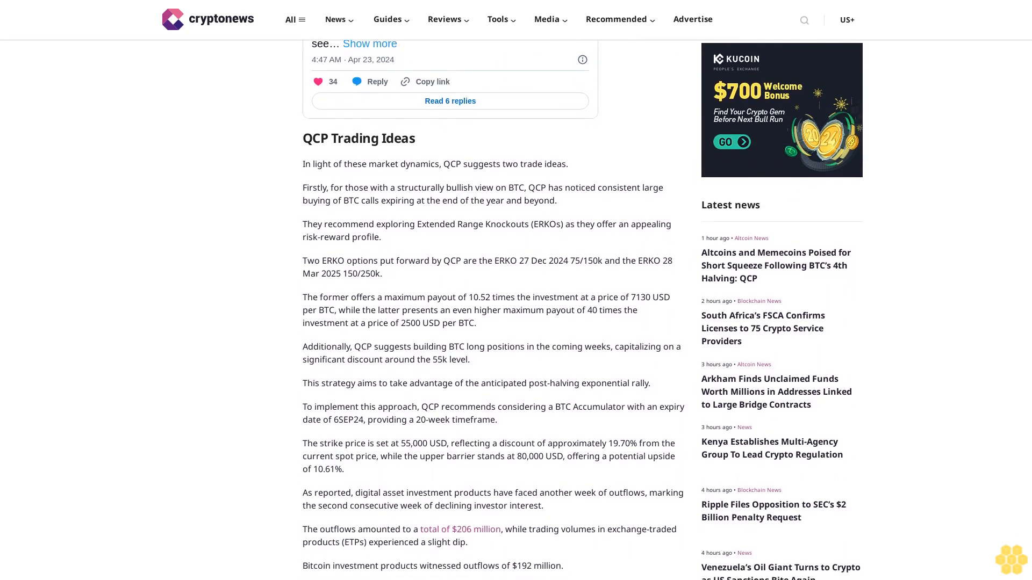
scroll("down", 3)
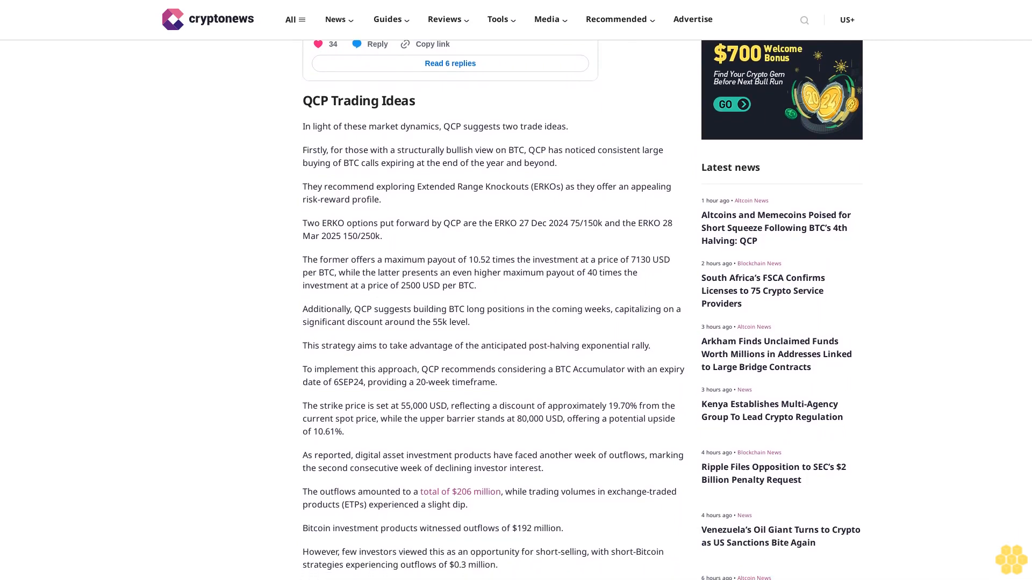
scroll("down", 3)
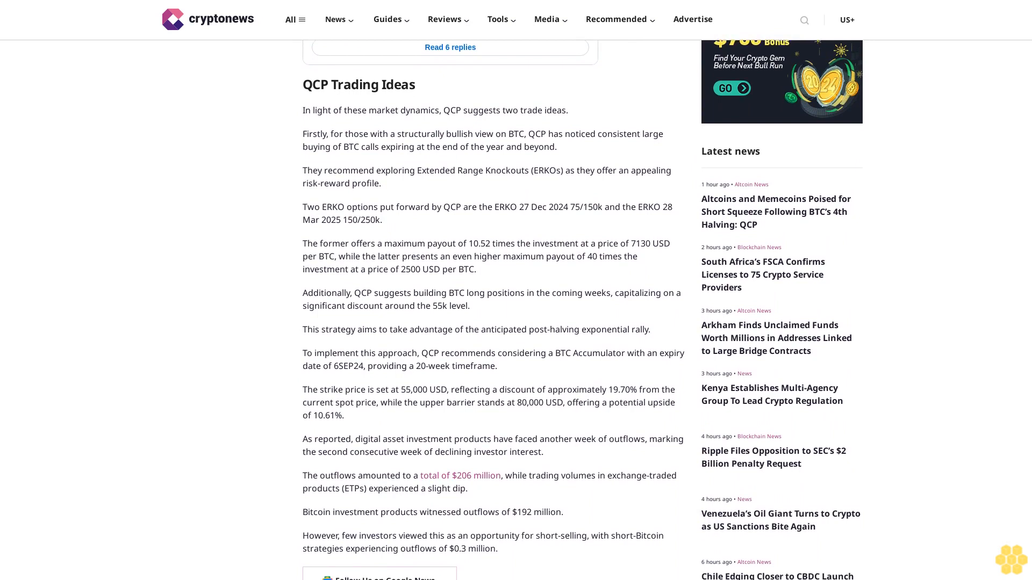
scroll("down", 3)
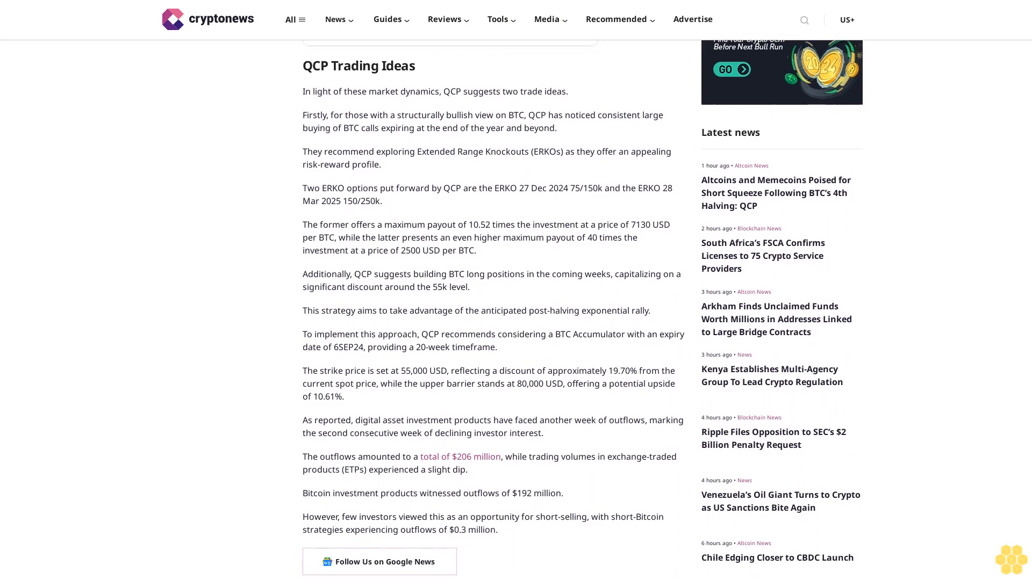
scroll("down", 3)
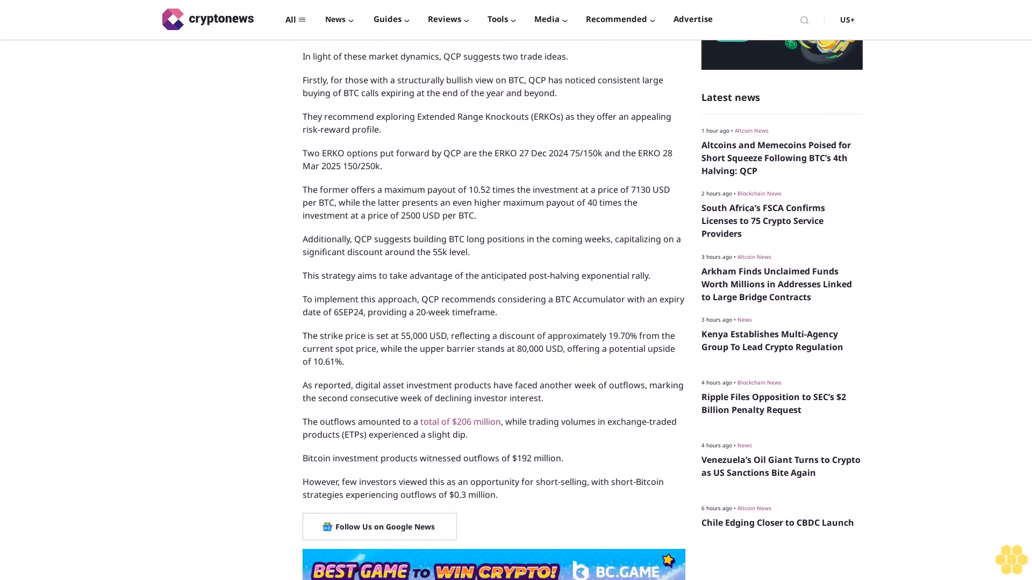
scroll("down", 3)
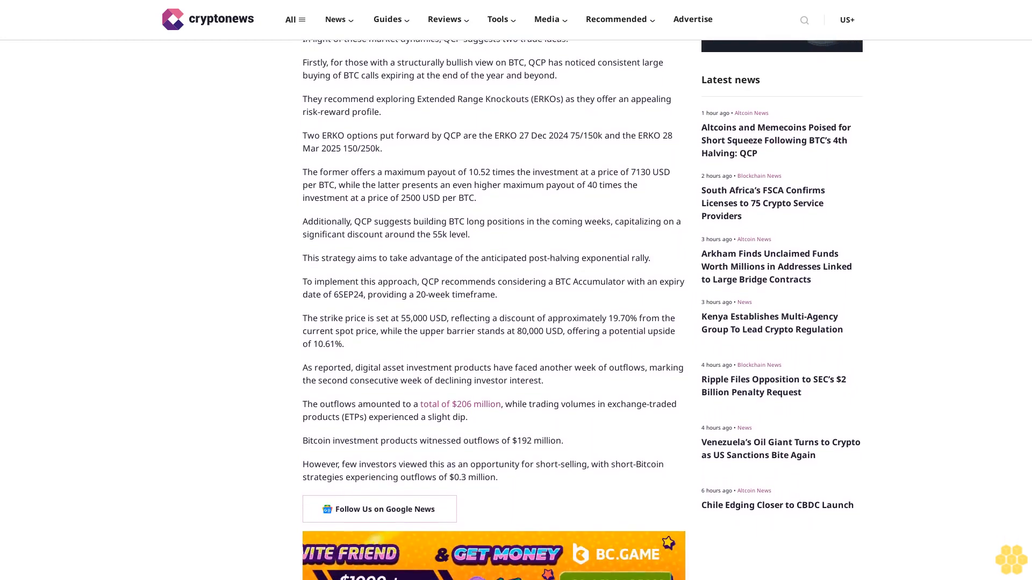
scroll("down", 3)
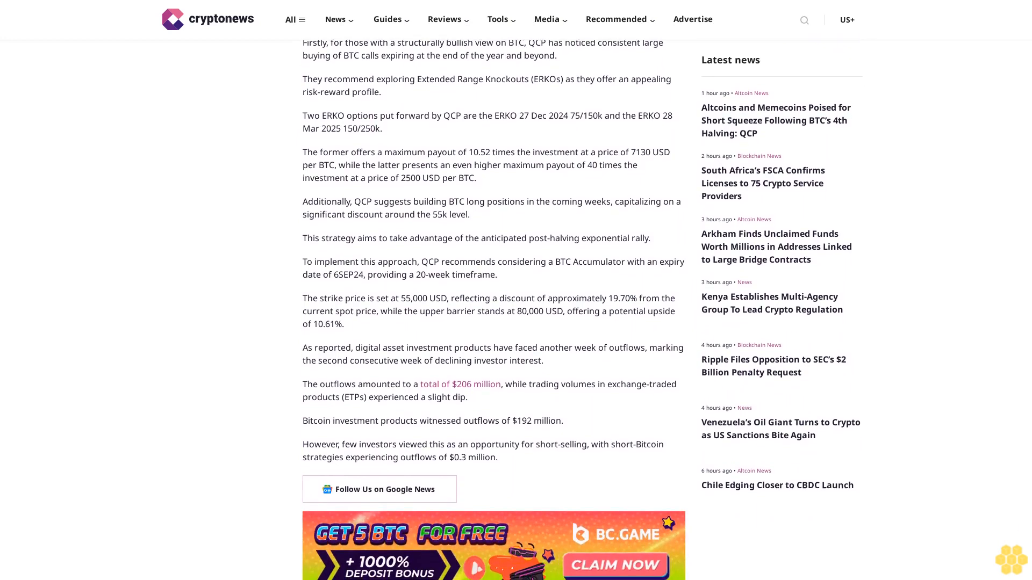
scroll("down", 3)
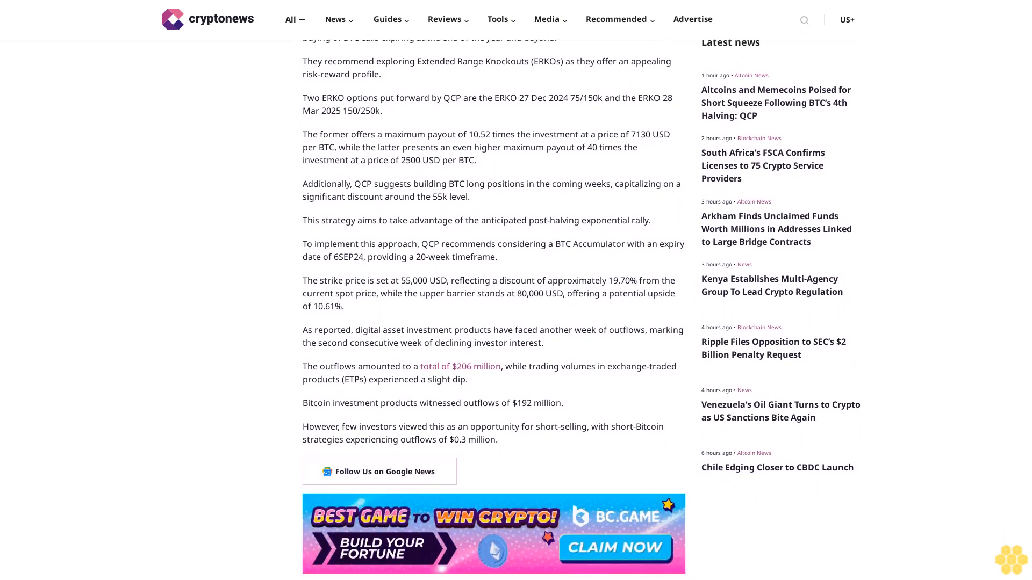